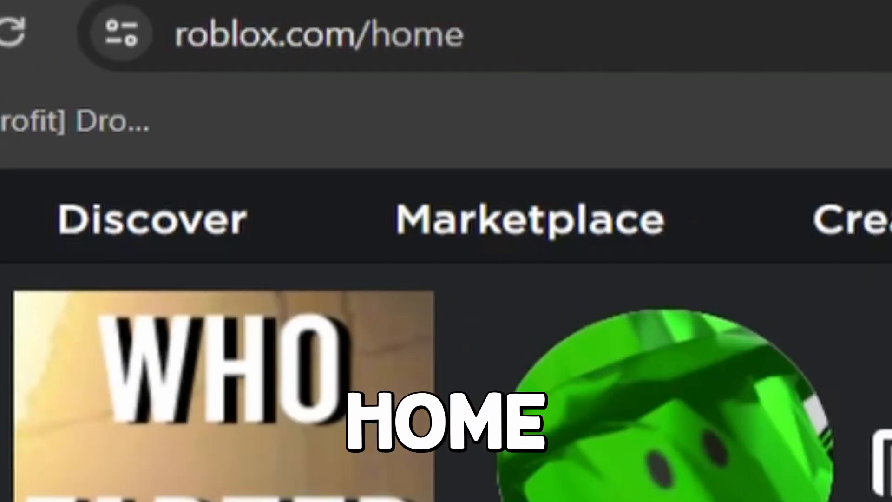
# Open the Creator Hub dashboard listing the 'yt video' experience
pyautogui.scroll(-3)
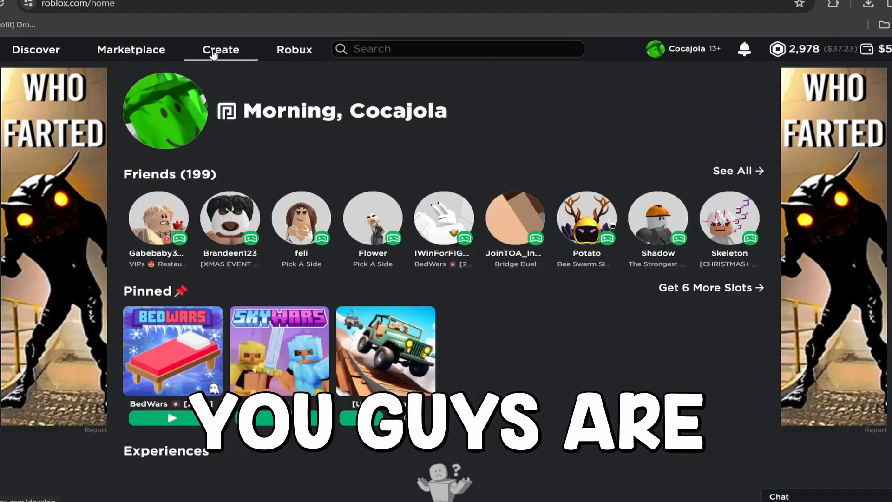
pyautogui.click(220, 49)
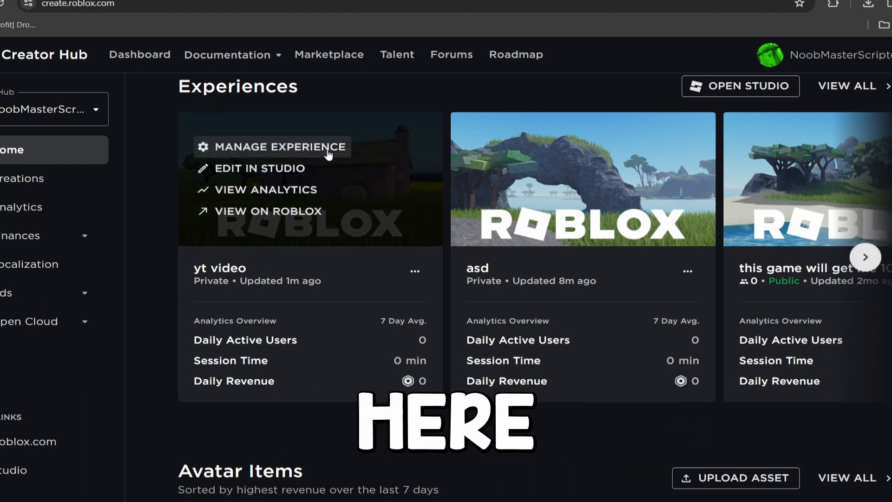
# Go to the 'yt video' experience's Monetization > Passes page, which has no passes yet
pyautogui.click(278, 146)
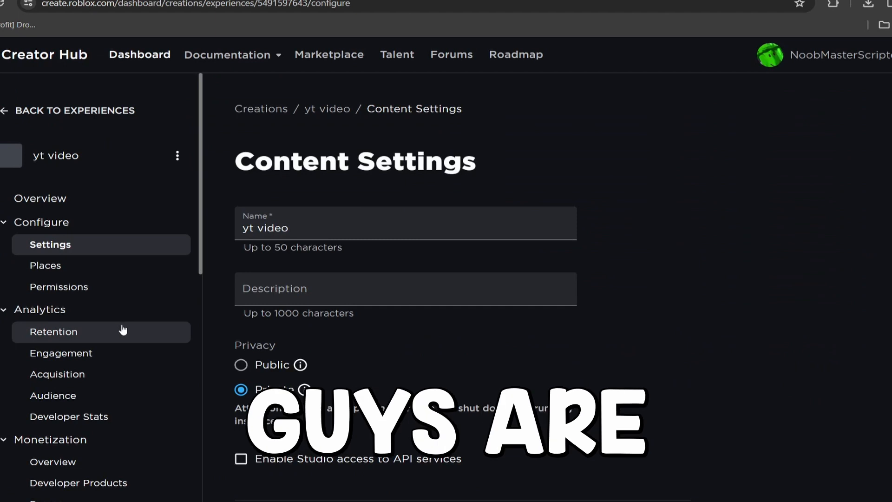
pyautogui.scroll(-3)
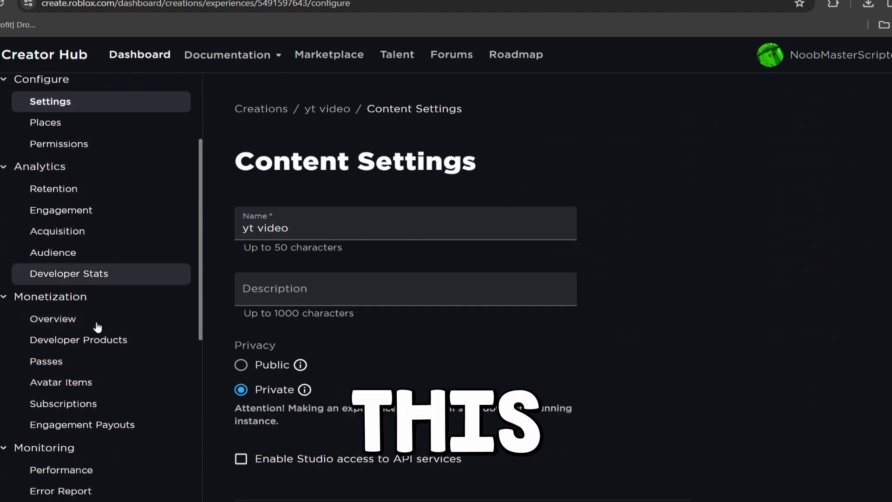
pyautogui.scroll(-3)
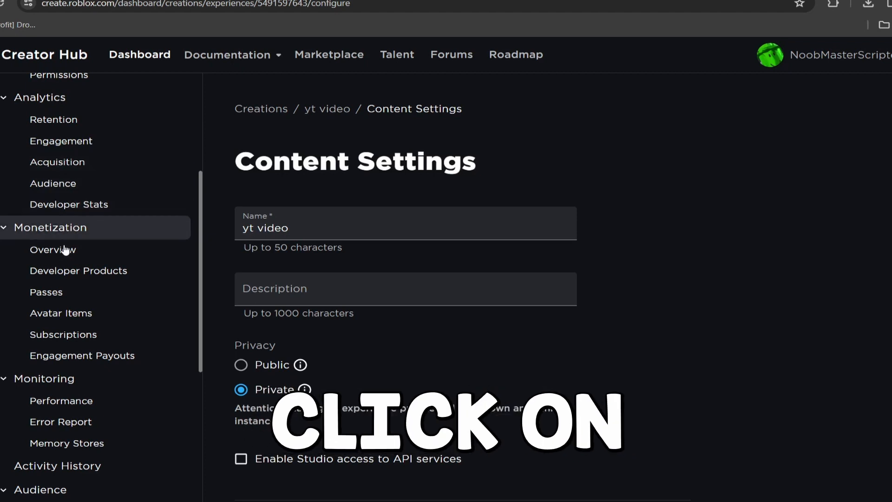
pyautogui.click(46, 292)
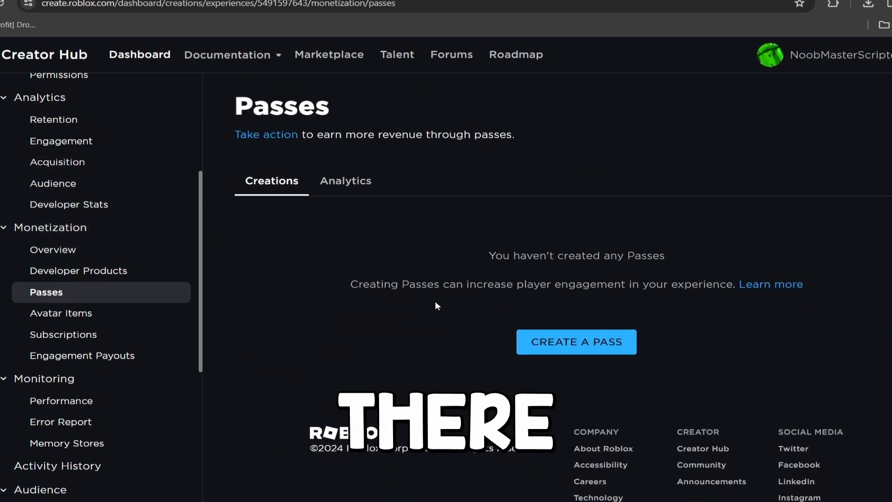
# Start a new pass named 'Gamepass' with a description
pyautogui.click(575, 342)
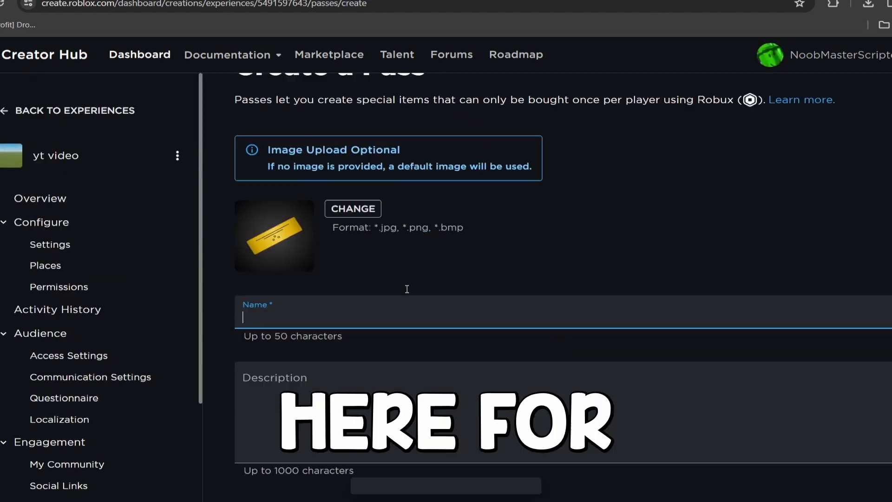
pyautogui.scroll(-3)
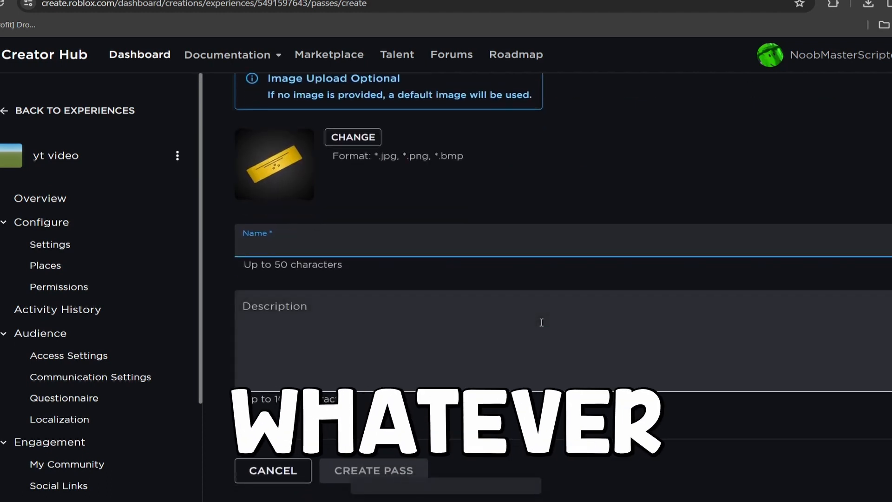
pyautogui.write('Gamepass')
pyautogui.click(564, 341)
pyautogui.write('skjdhfsdgfhjshgjdgfsgdf')
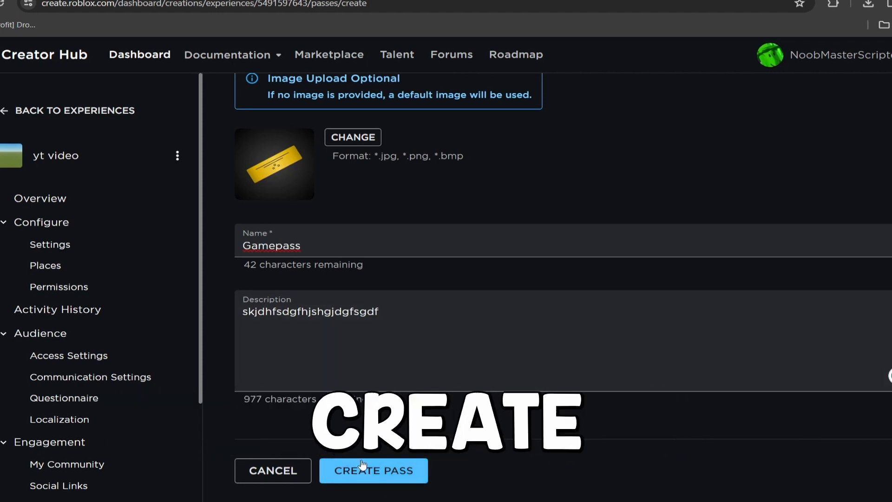
# Create the 'Gamepass' pass and open its Basic Settings
pyautogui.click(373, 469)
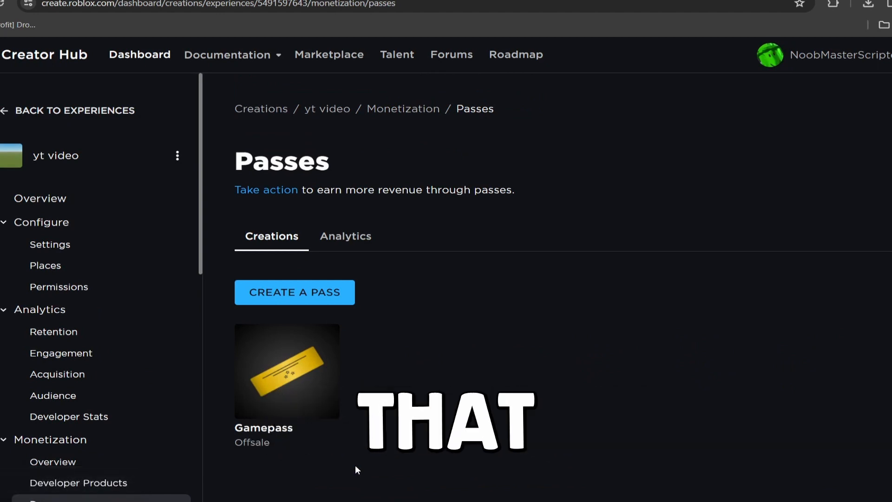
pyautogui.moveTo(276, 367)
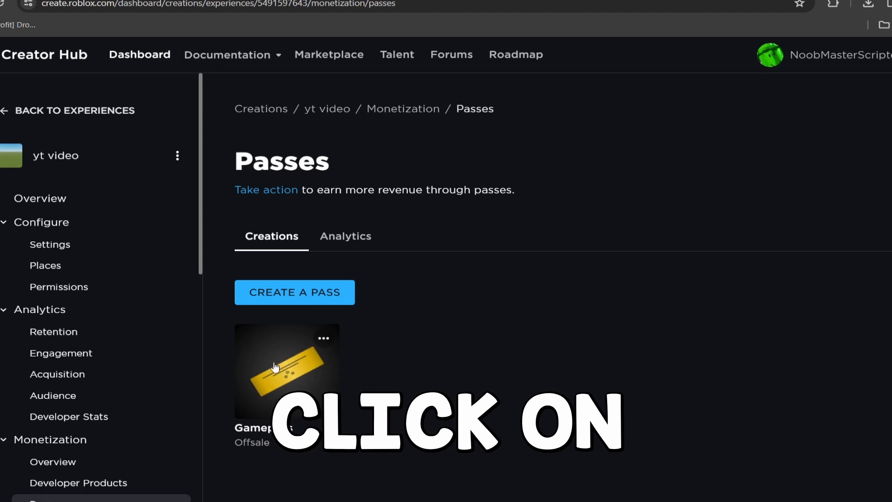
pyautogui.click(287, 371)
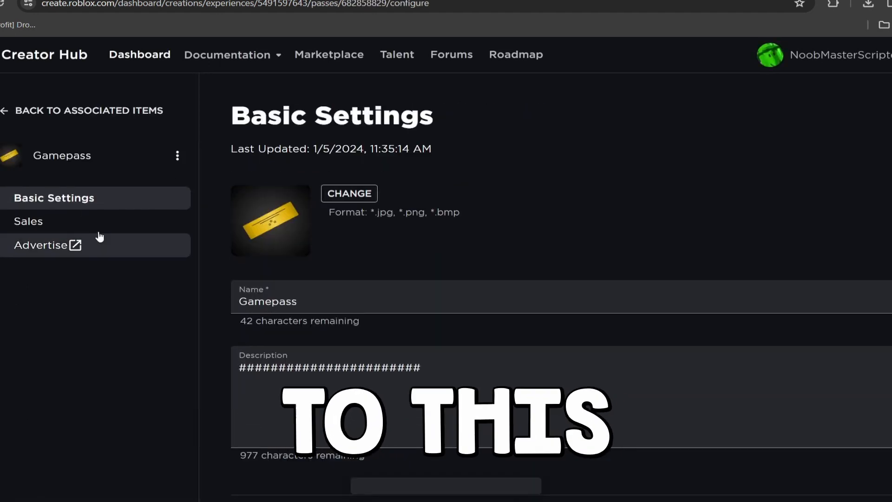
pyautogui.moveTo(59, 222)
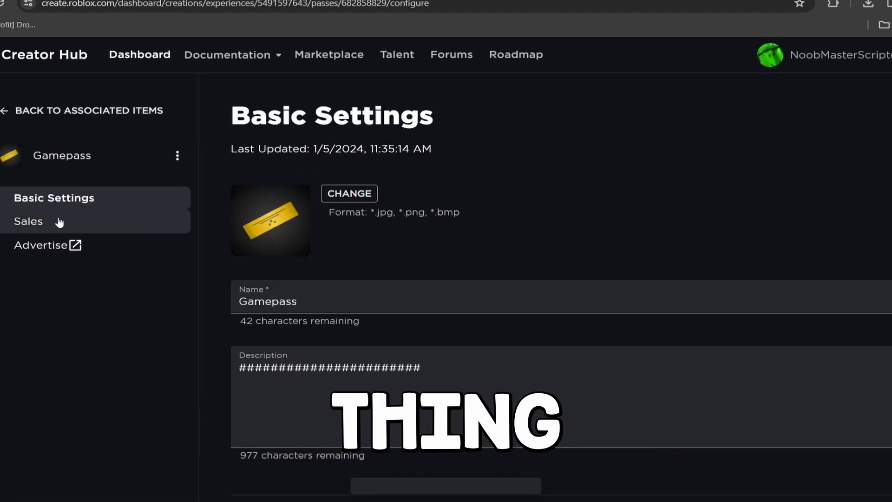
# Put Gamepass on sale for 6545 Robux and view it in the yt video Store
pyautogui.click(28, 221)
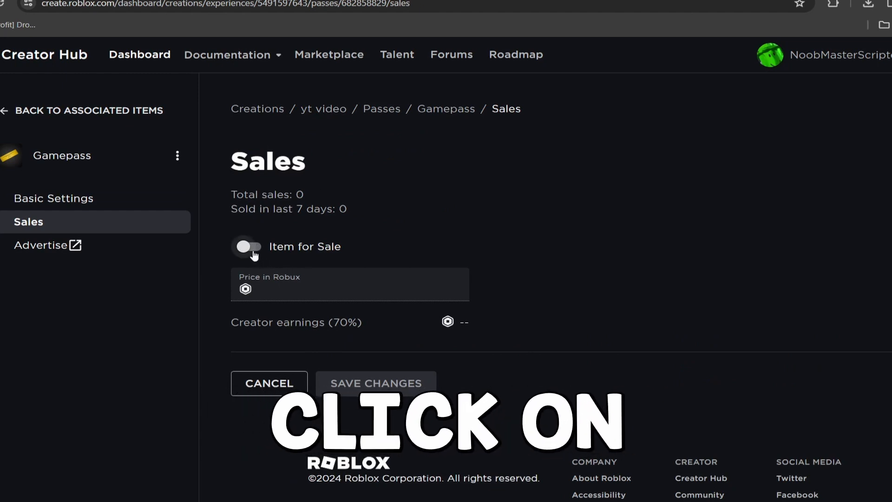
pyautogui.click(249, 246)
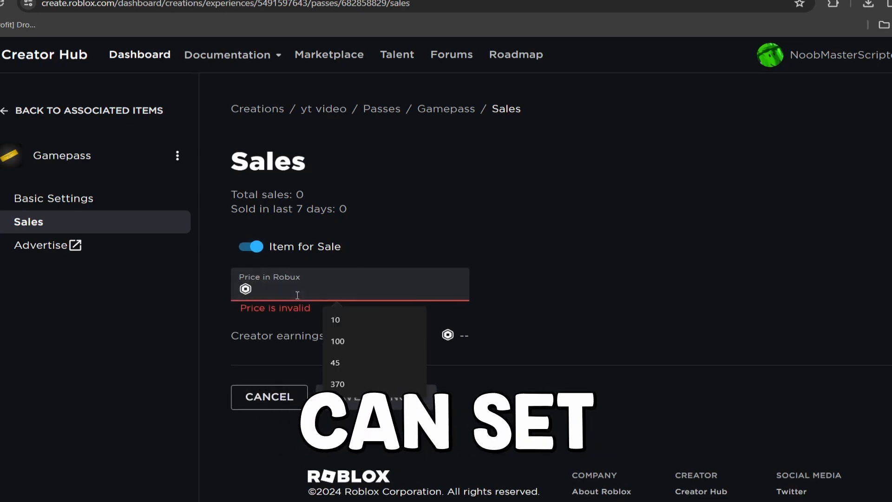
pyautogui.write('6545')
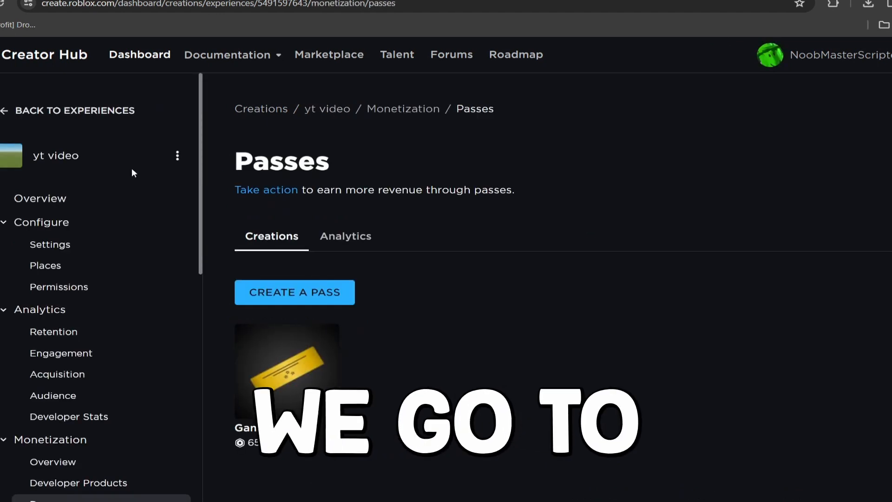
pyautogui.click(177, 156)
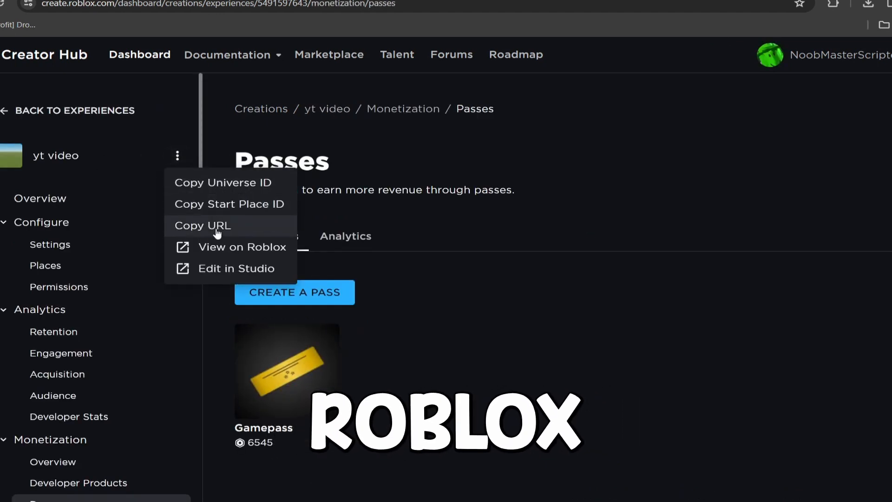
pyautogui.click(242, 246)
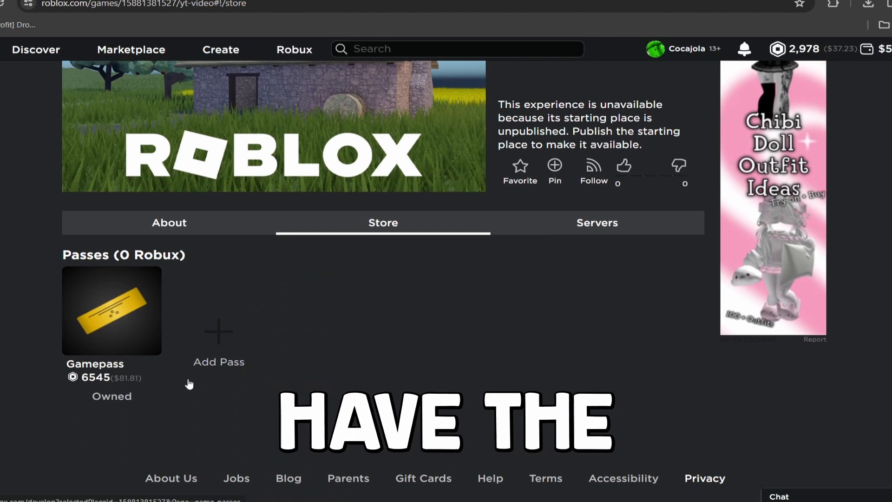